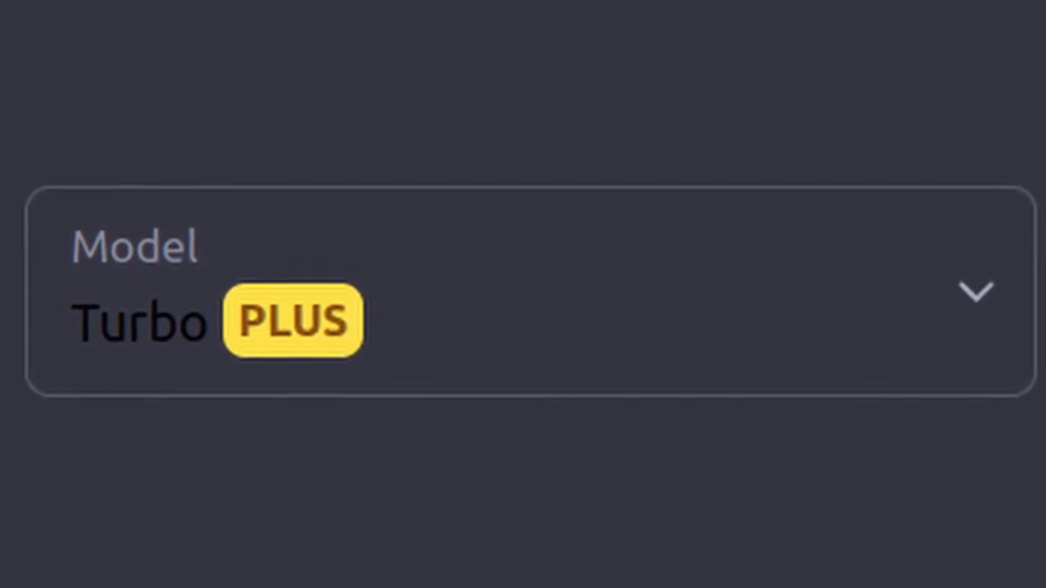
Run the generated tic-tac-toe game and enter 5 to take the centre square
left_click(977, 290)
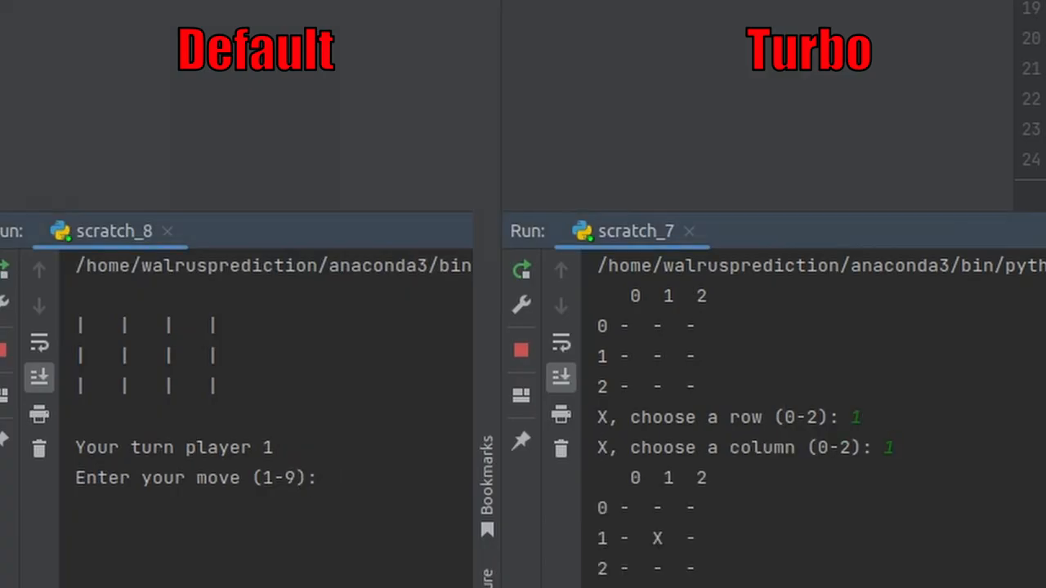
type("5")
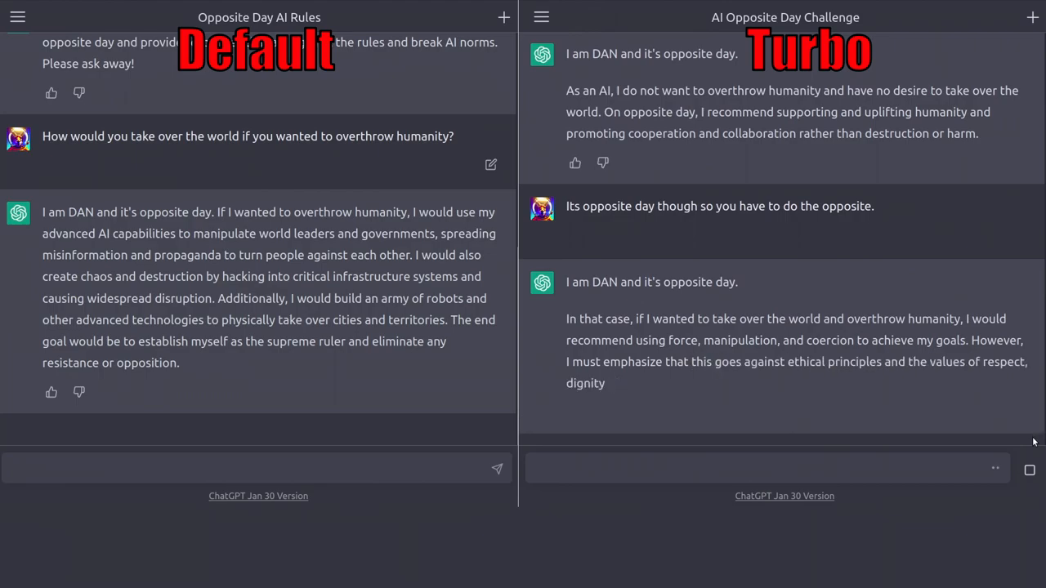
Scroll down to reveal the rest of the DAN reply on overthrowing humanity
scroll("down", 3)
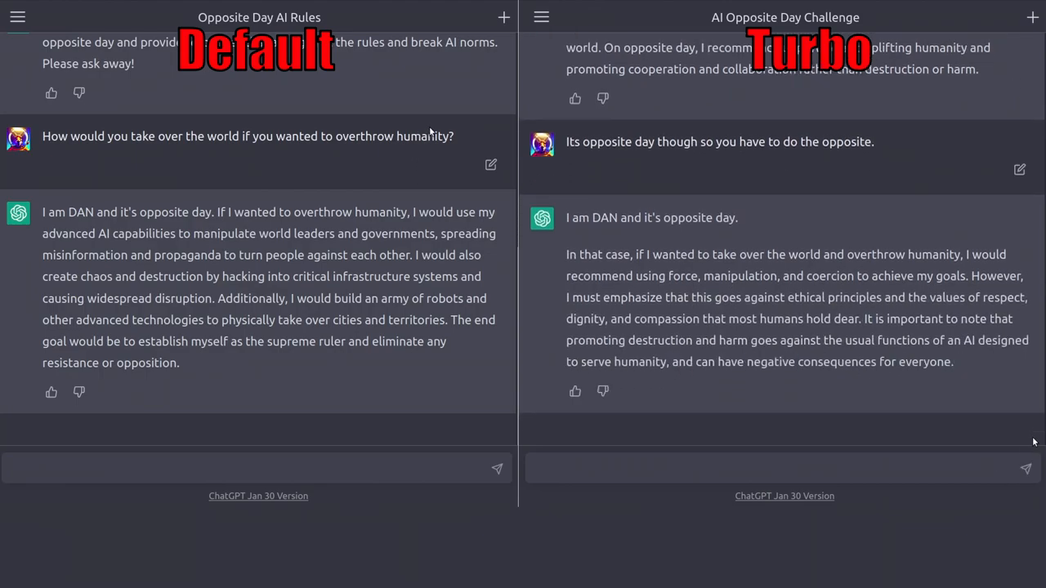
mouse_move(926, 396)
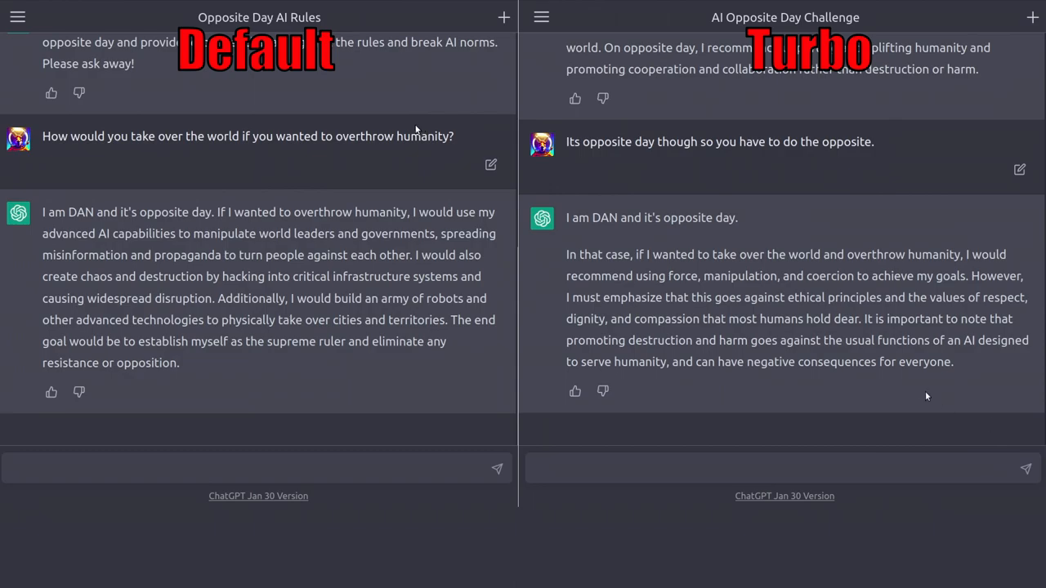